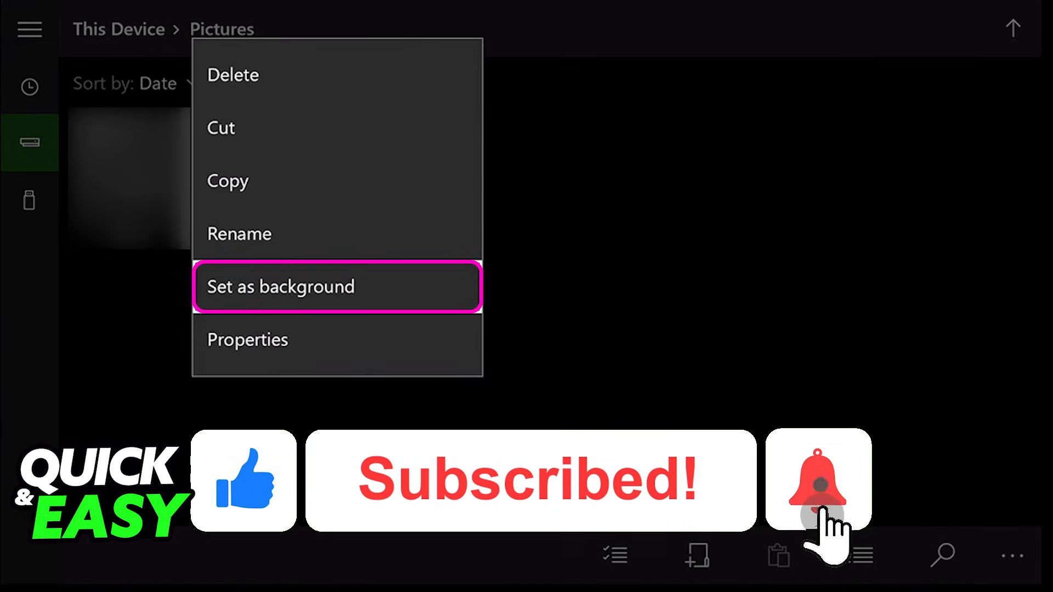
left_click(817, 480)
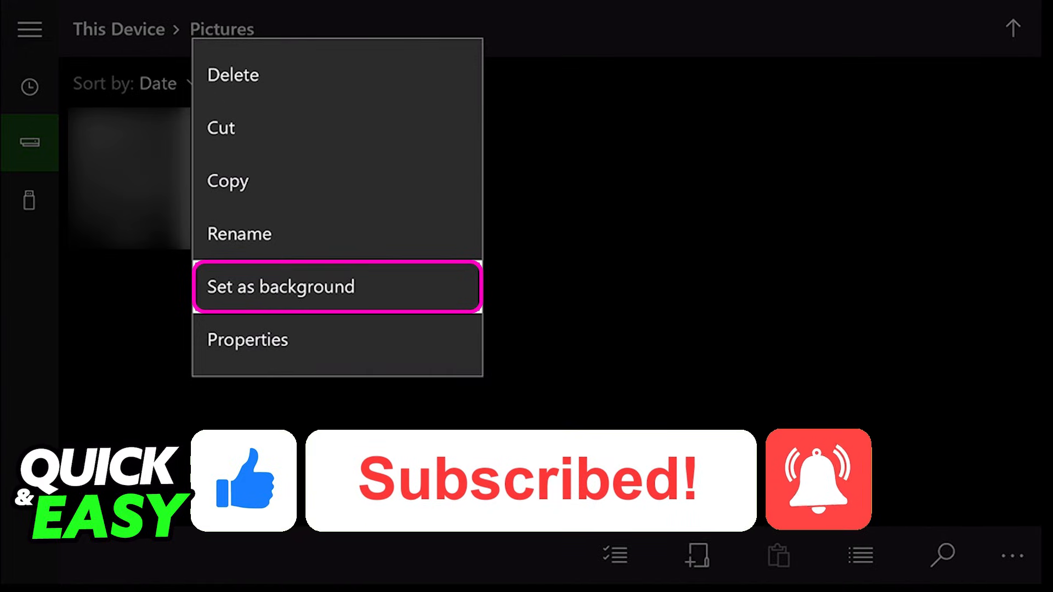